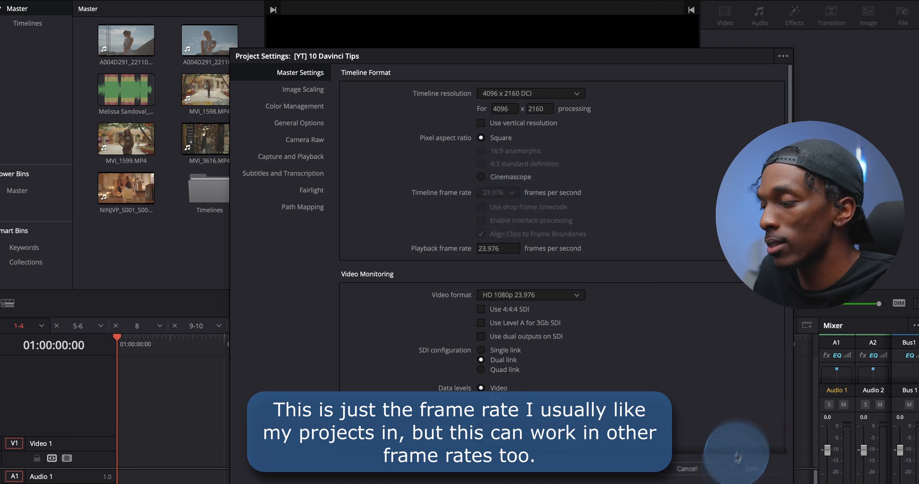
Reinterpret the A004D291_22110563_CANON 2.MXF clip at 23.976 fps and place it on the timeline.
click(691, 469)
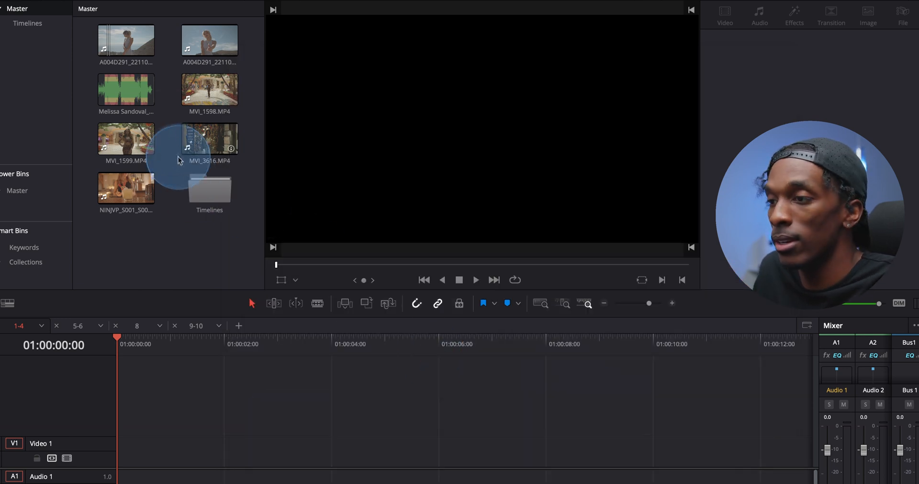
right_click(125, 37)
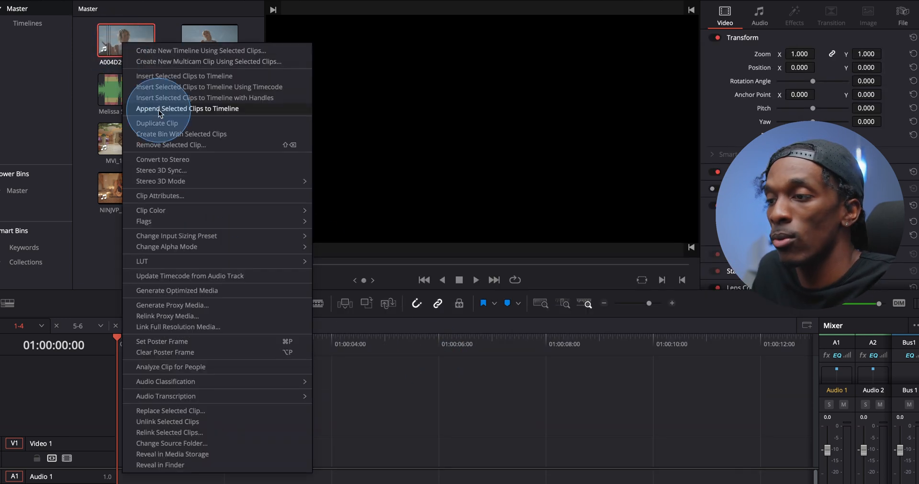
click(159, 195)
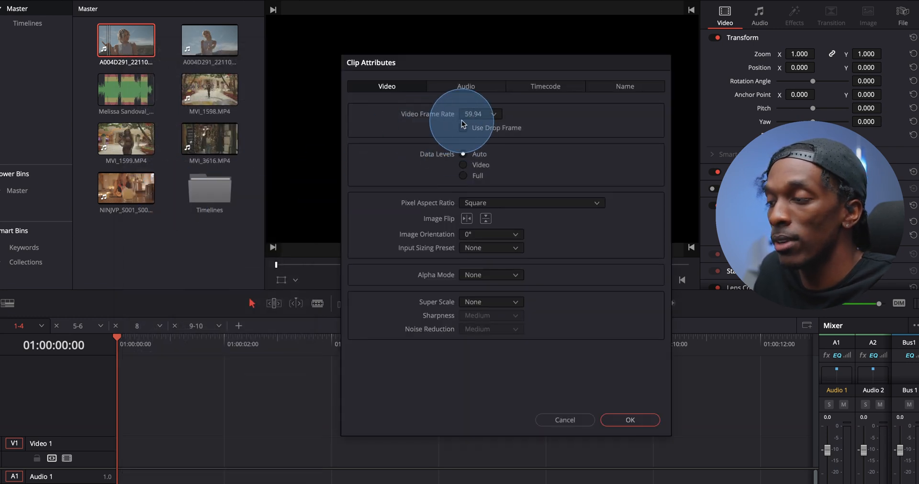
click(480, 114)
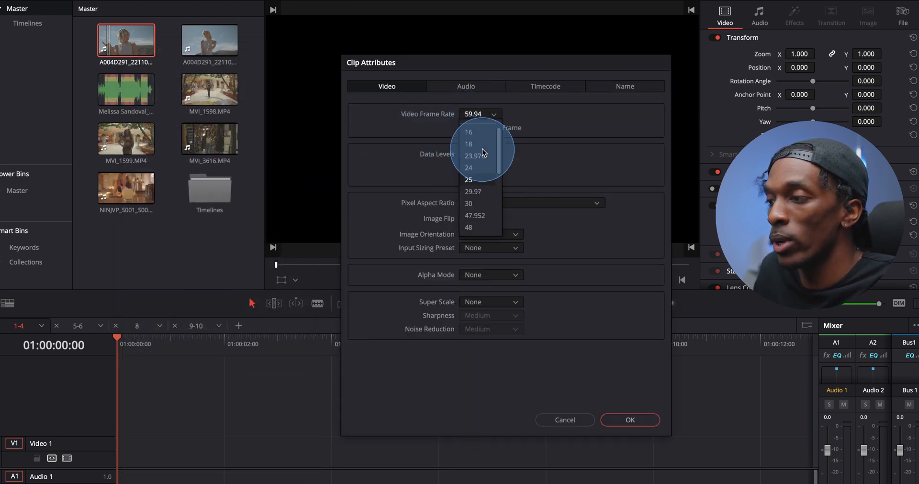
click(473, 156)
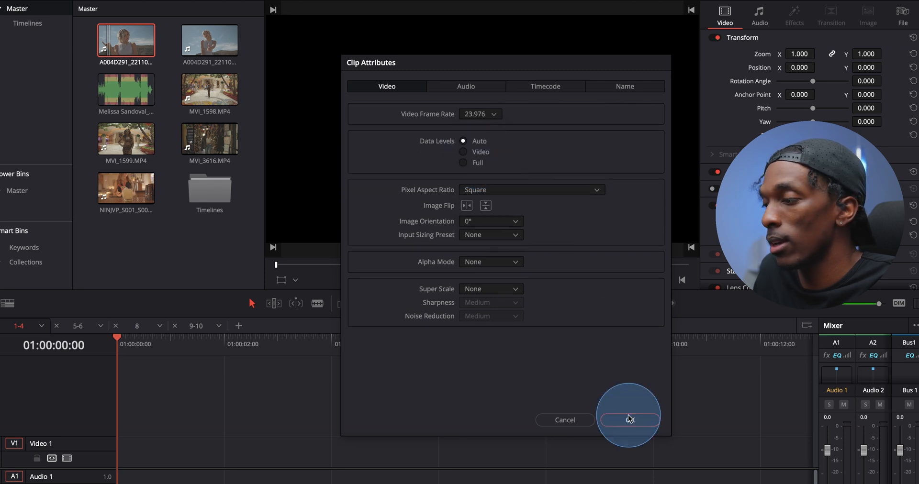
click(629, 420)
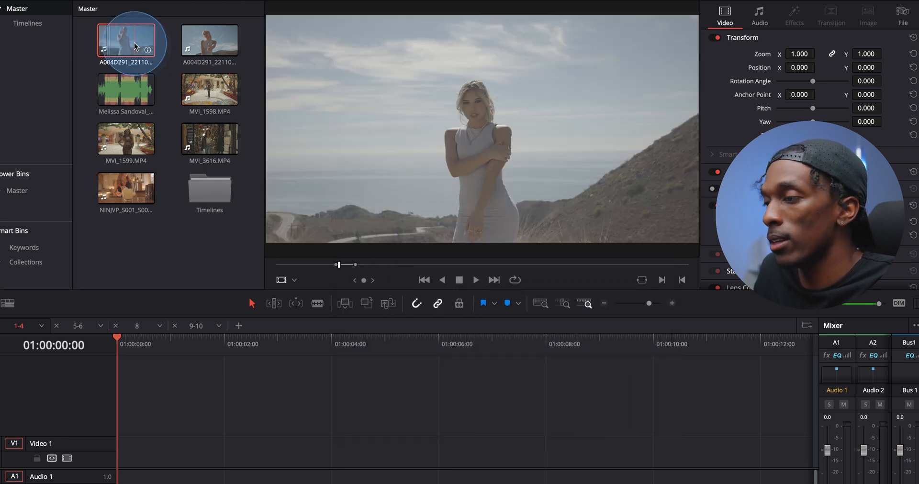
drag(126, 39, 132, 451)
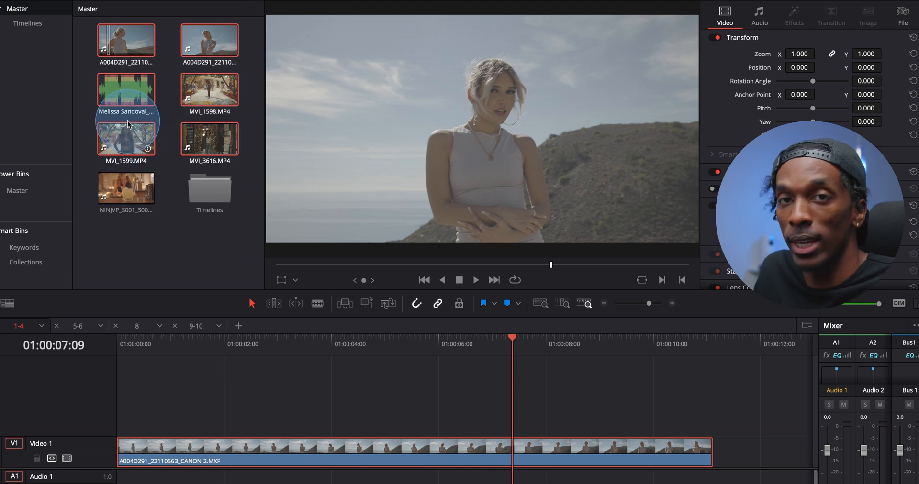
mouse_move(132, 121)
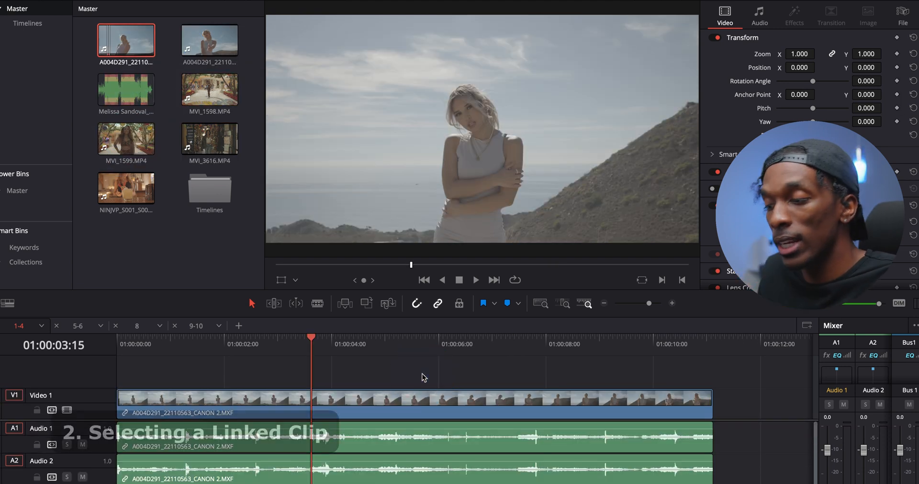
Select the A004D291 clip's video part and turn off Link Clips.
click(421, 414)
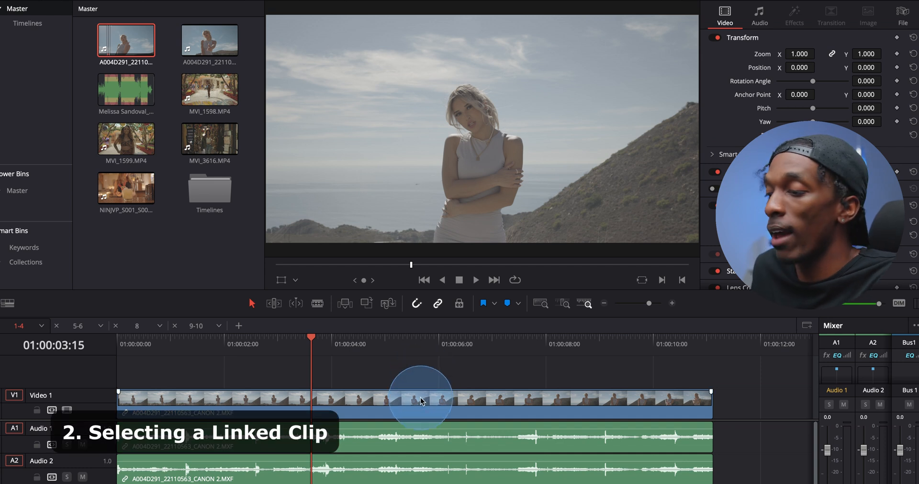
click(422, 401)
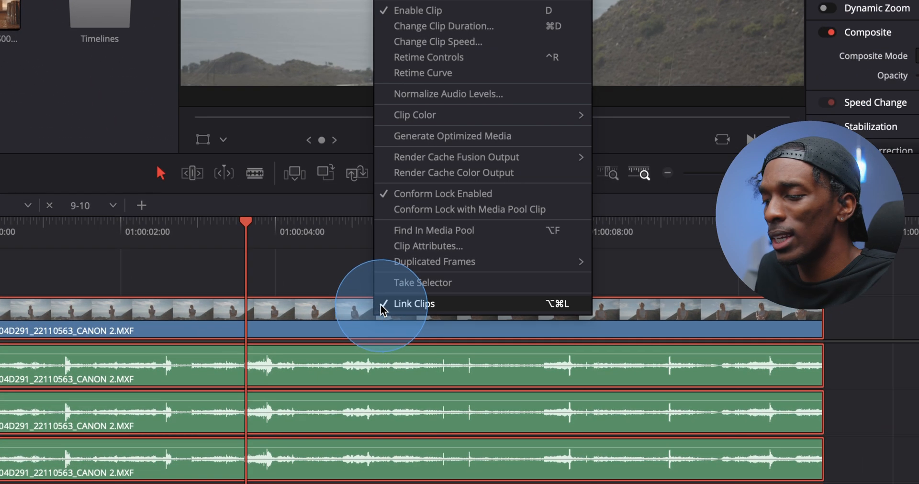
click(413, 304)
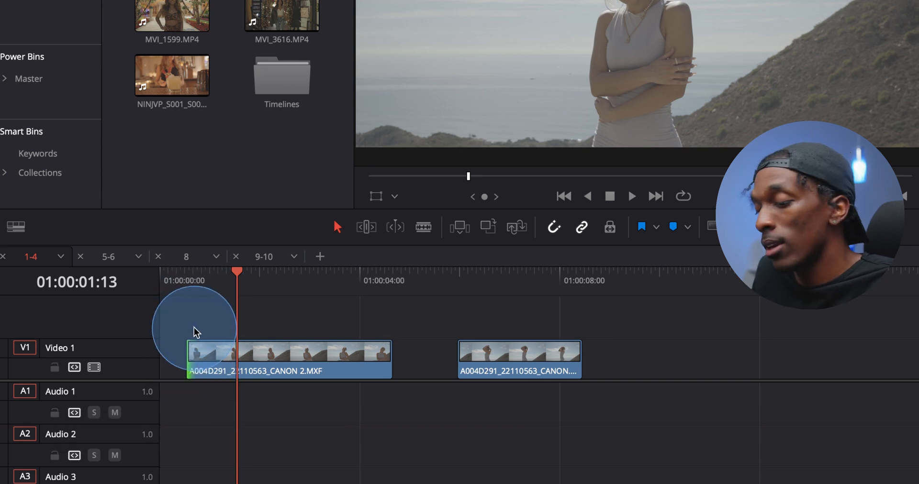
Apply the Cmd+T edit shortcut to the unlinked A004D291 video clip.
key(cmd+t)
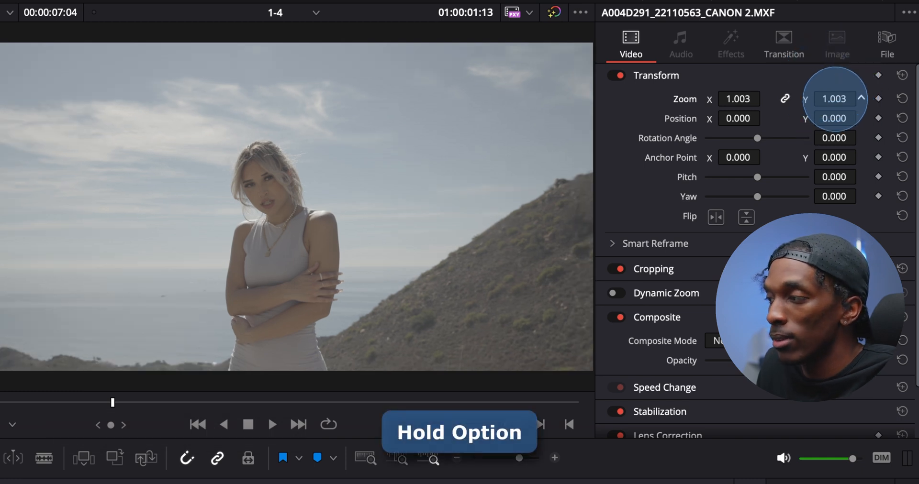
Raise the A004D291 clip's Inspector Zoom to 1.023 on both axes.
drag(833, 99, 833, 88)
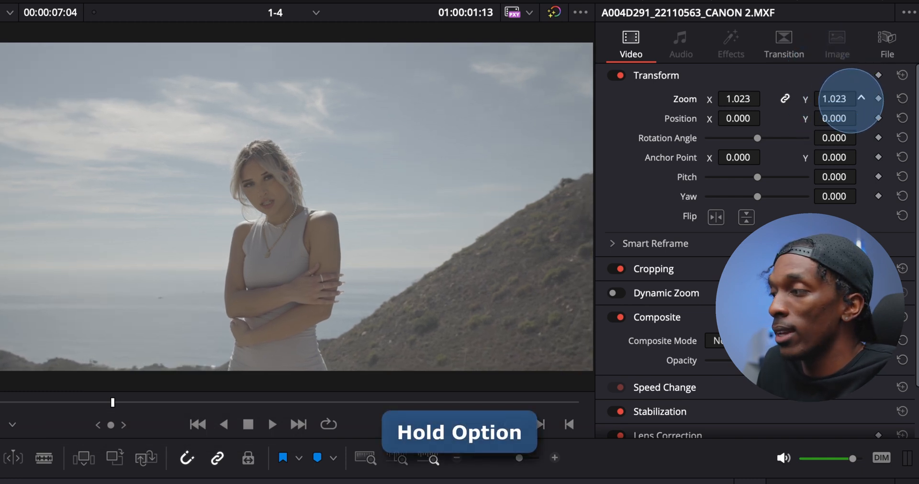
drag(834, 99, 856, 98)
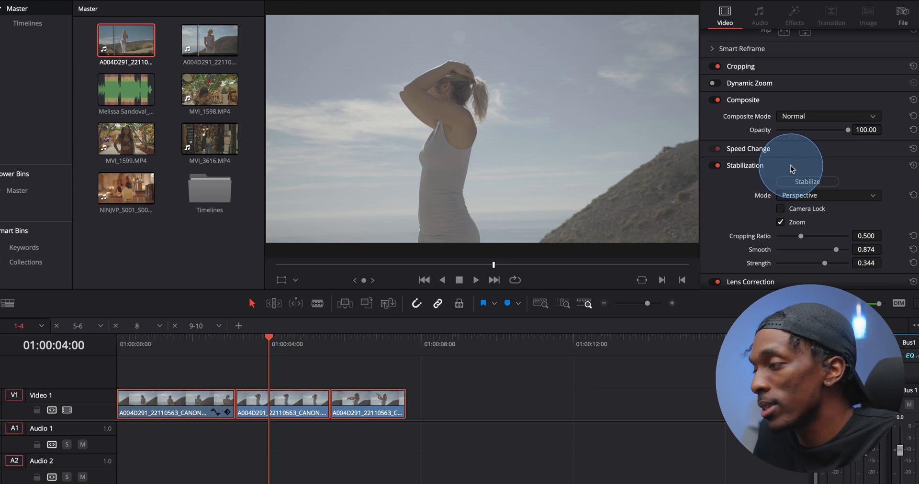
mouse_move(834, 237)
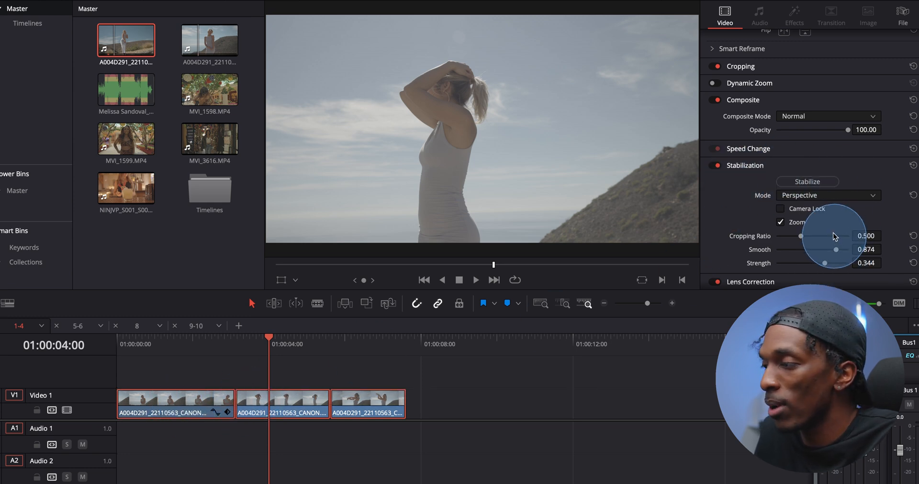
Stabilize the clip in Perspective mode with Zoom enabled.
click(806, 182)
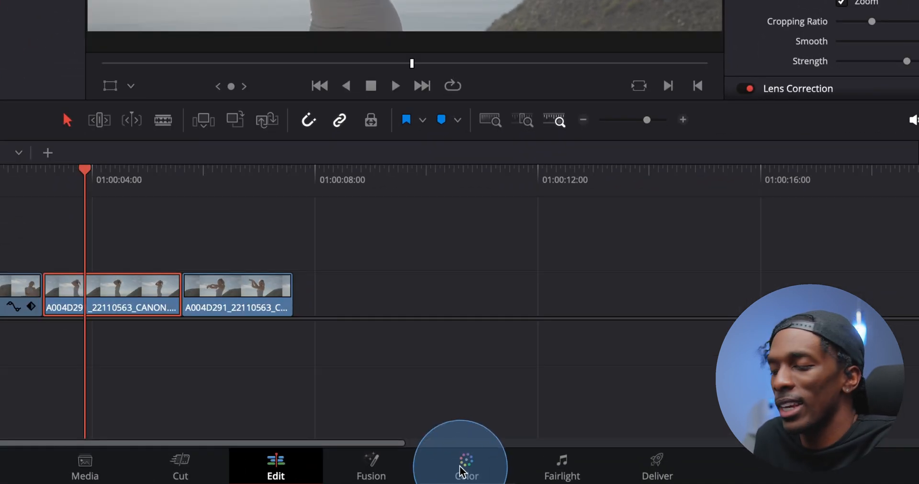
Switch to the Color page and show keyframes for All instead of Color.
click(463, 466)
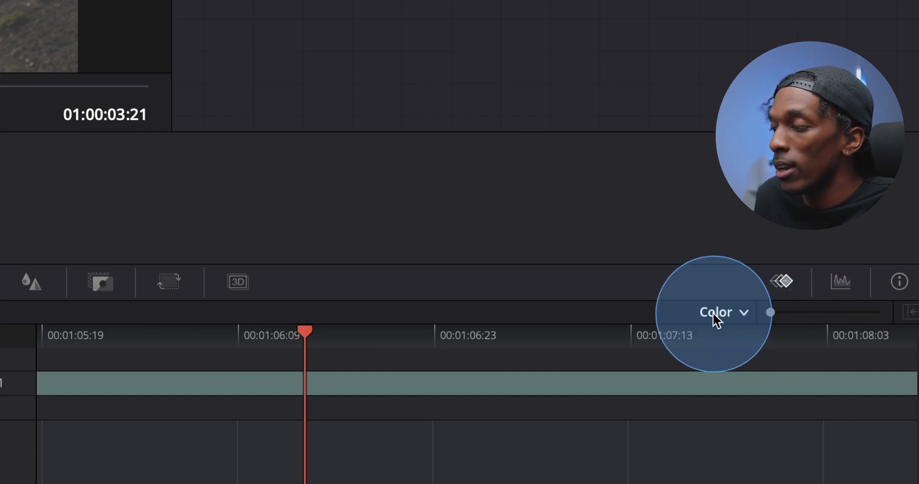
click(721, 311)
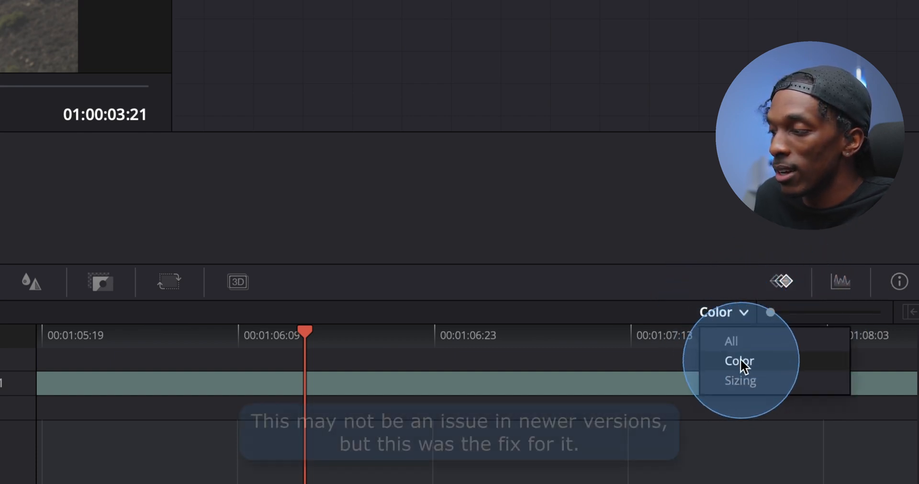
mouse_move(747, 349)
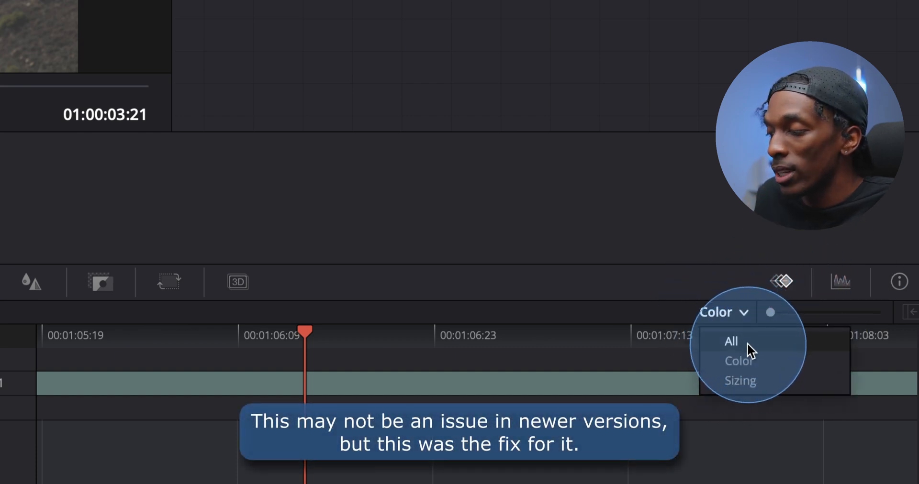
click(729, 342)
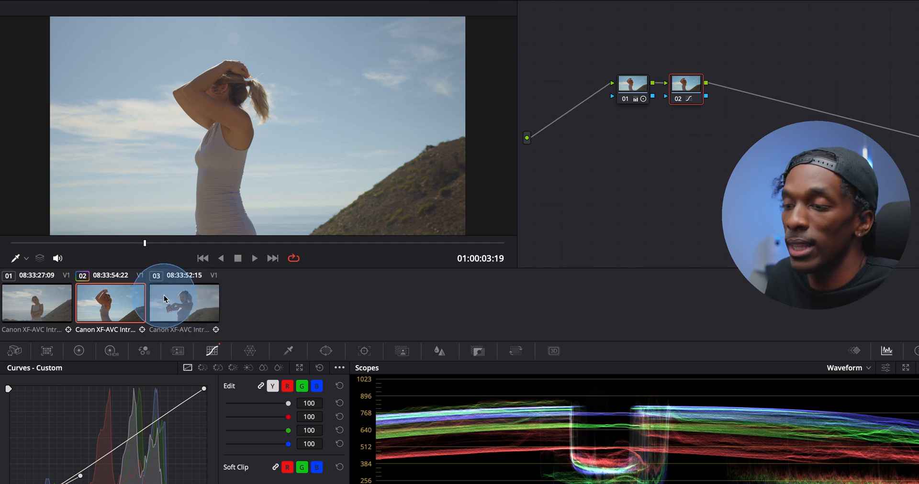
Select clip 03 and middle-click clip 02 to copy its grade across.
click(184, 303)
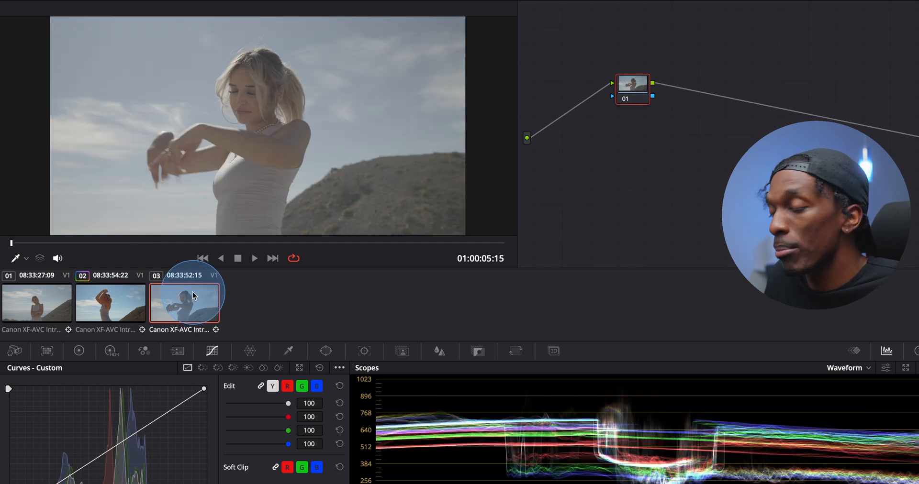
click(110, 303)
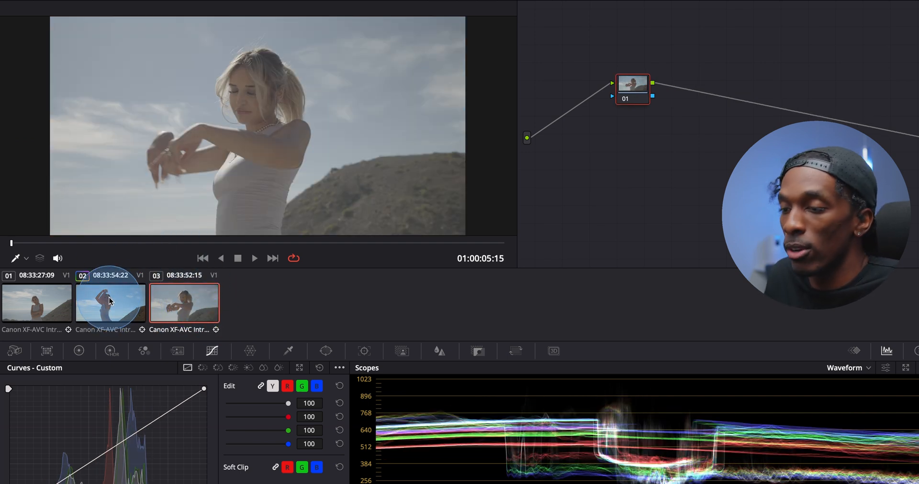
middle_click(112, 303)
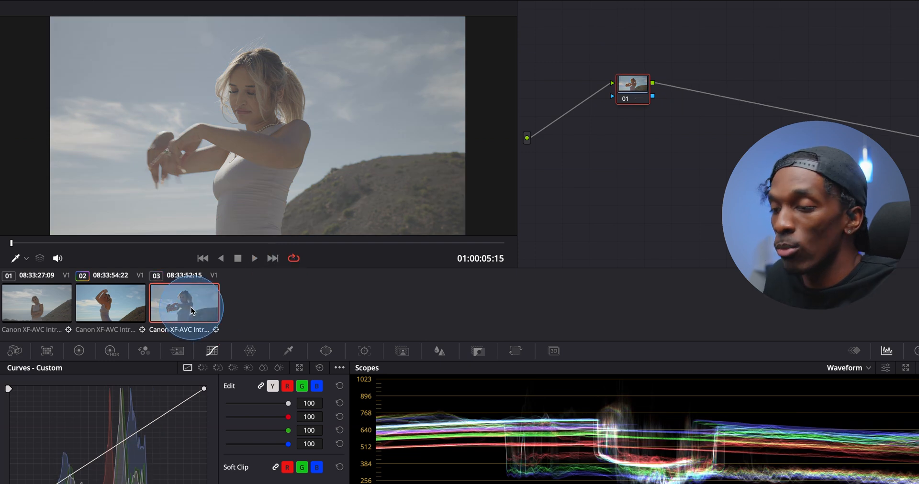
click(35, 305)
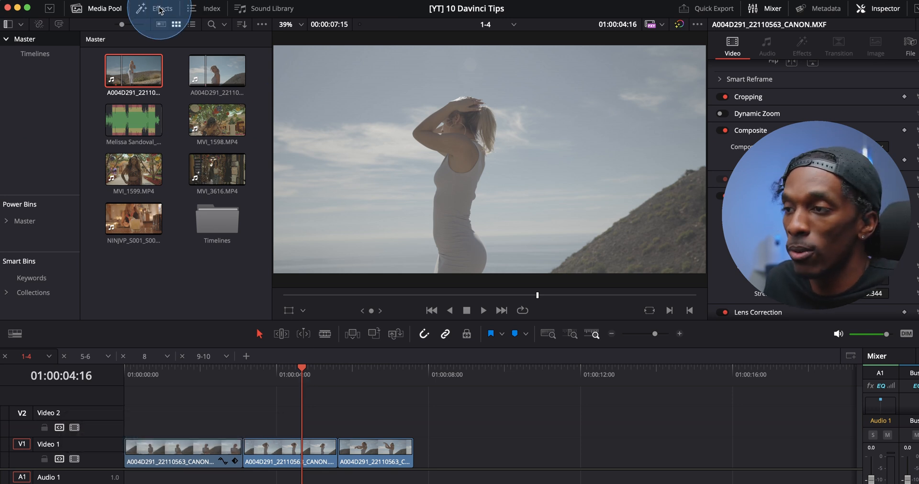
Add an Adjustment Clip over the three clips, graded to contrast 1.160 and saturation 64.
click(161, 8)
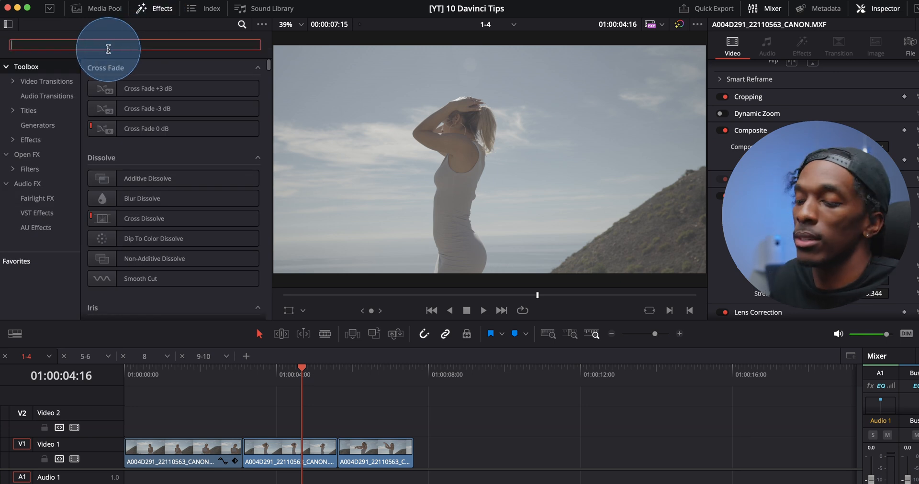
text(adju)
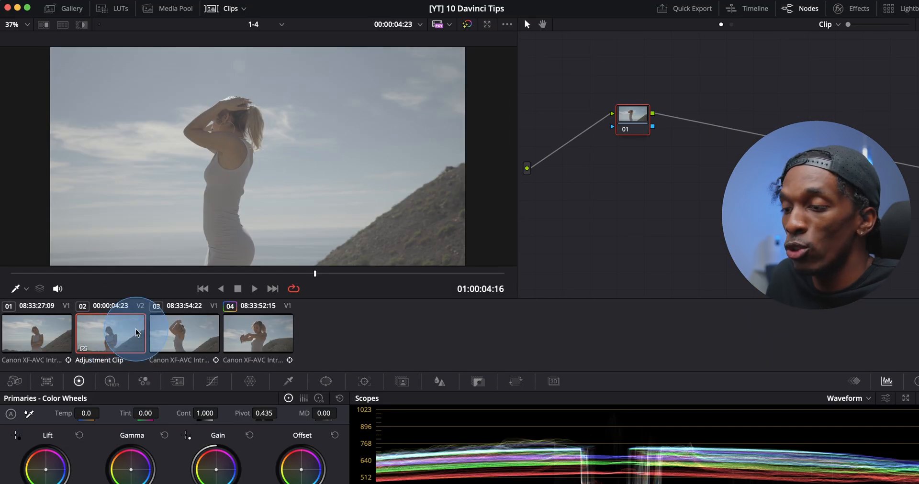
mouse_move(124, 351)
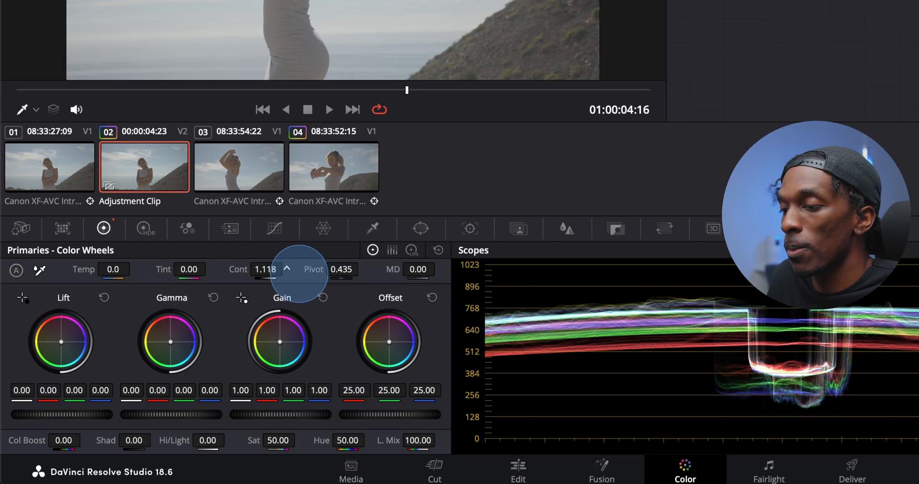
drag(265, 269, 278, 269)
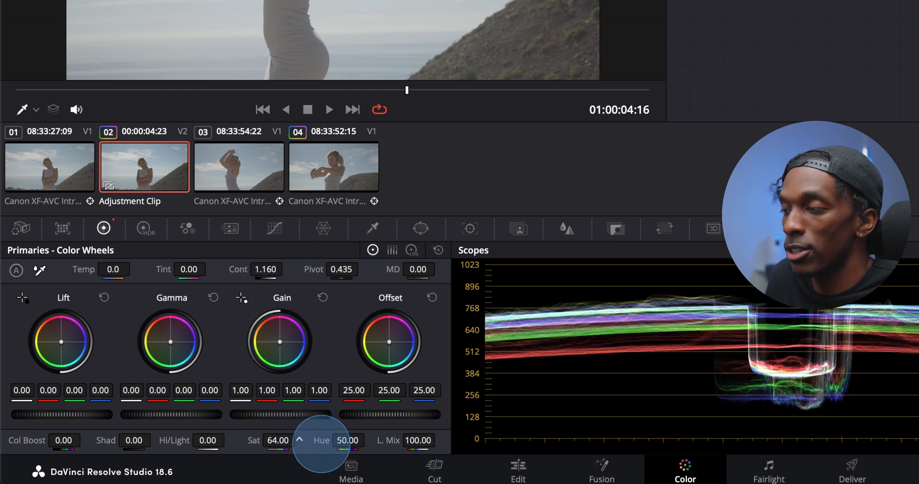
click(516, 467)
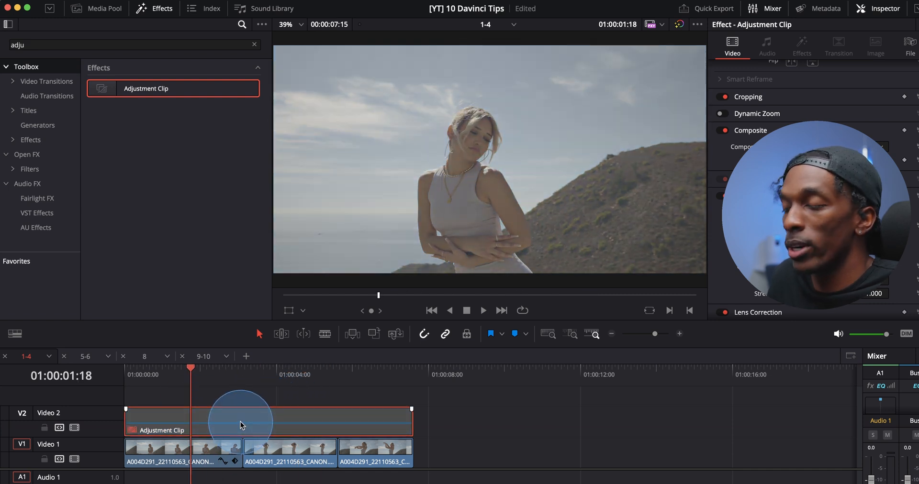
click(241, 425)
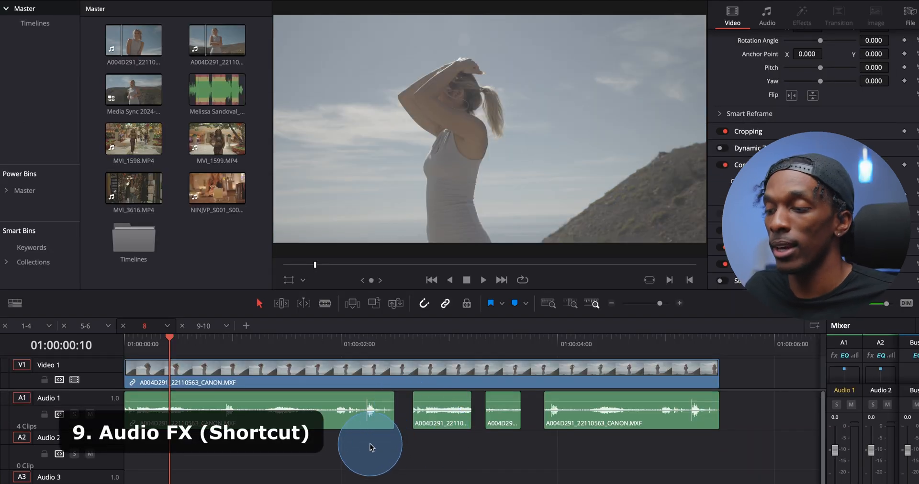
Open timeline 8 and view the Voice Isolation and Dialogue Leveler track FX on A1 and A2.
click(443, 412)
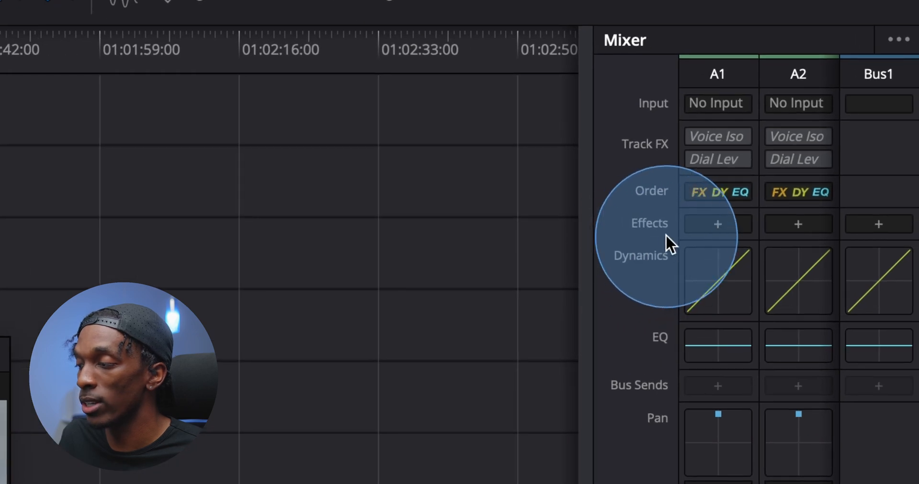
click(798, 224)
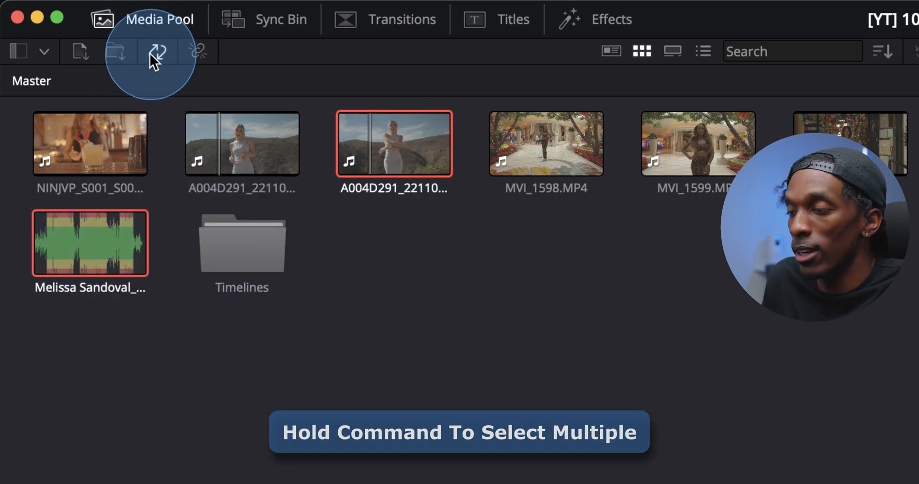
click(156, 51)
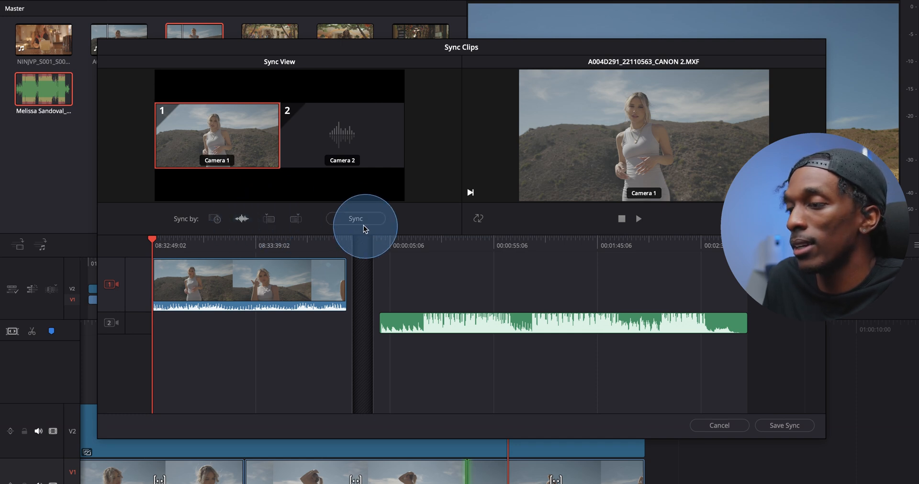
click(356, 218)
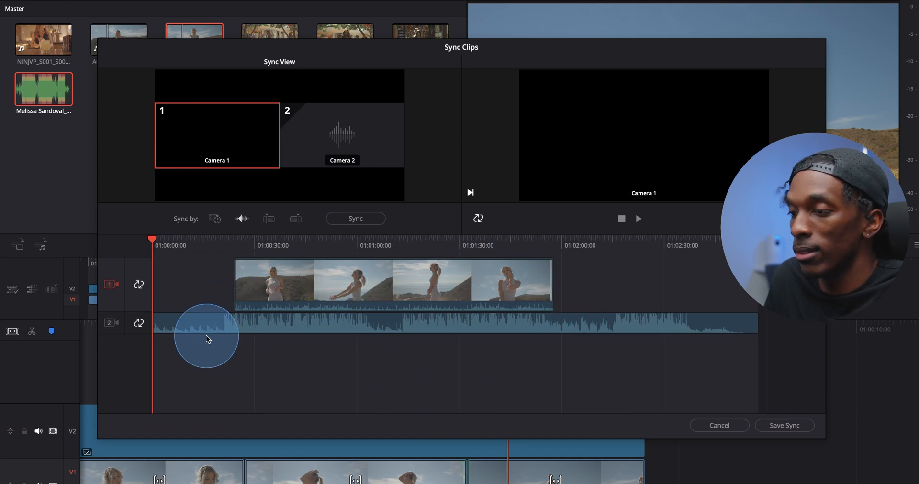
mouse_move(219, 330)
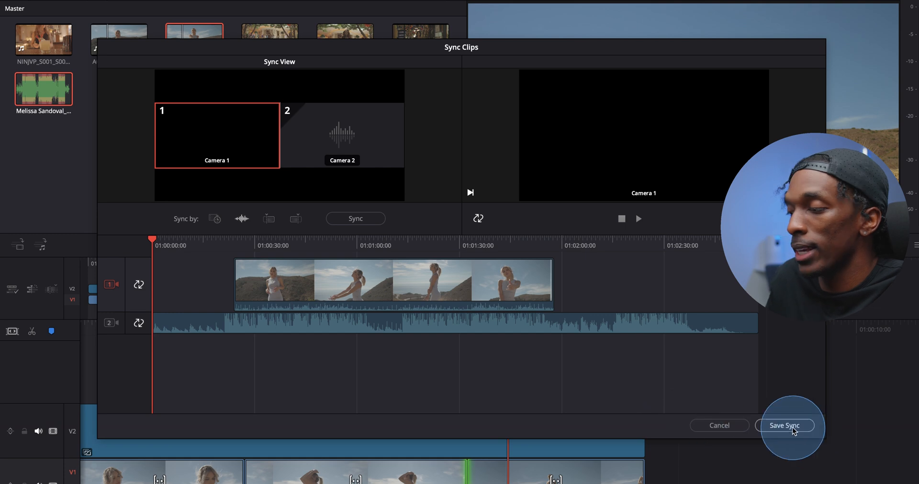
click(785, 426)
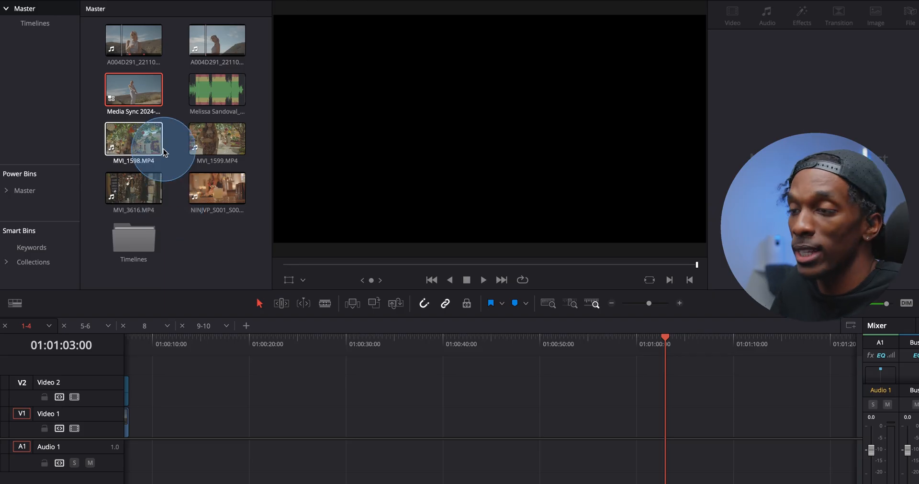
Place the Media Sync clip on Video 1 and Audio 1, then bring up its audio clip options.
drag(133, 89, 222, 416)
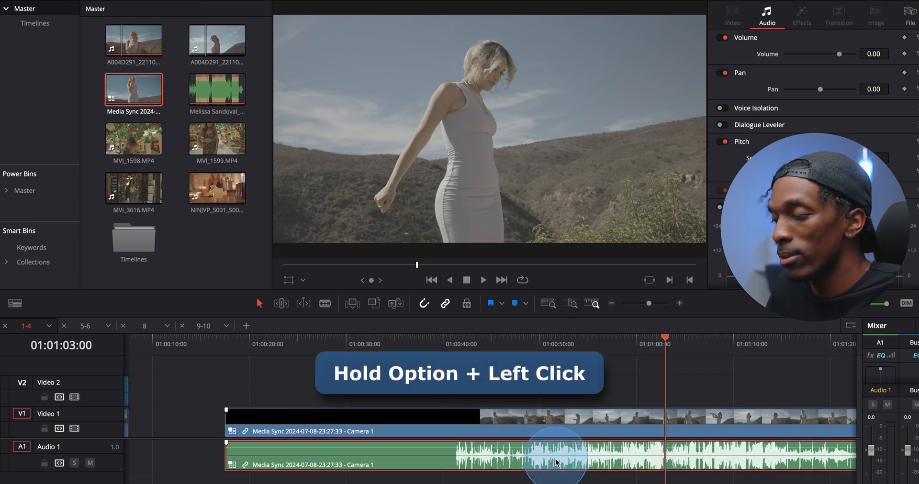
right_click(555, 462)
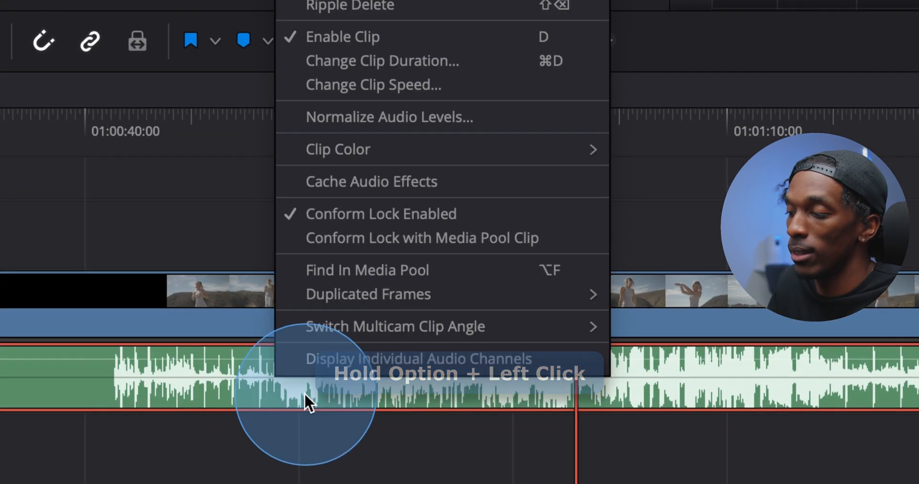
mouse_move(396, 327)
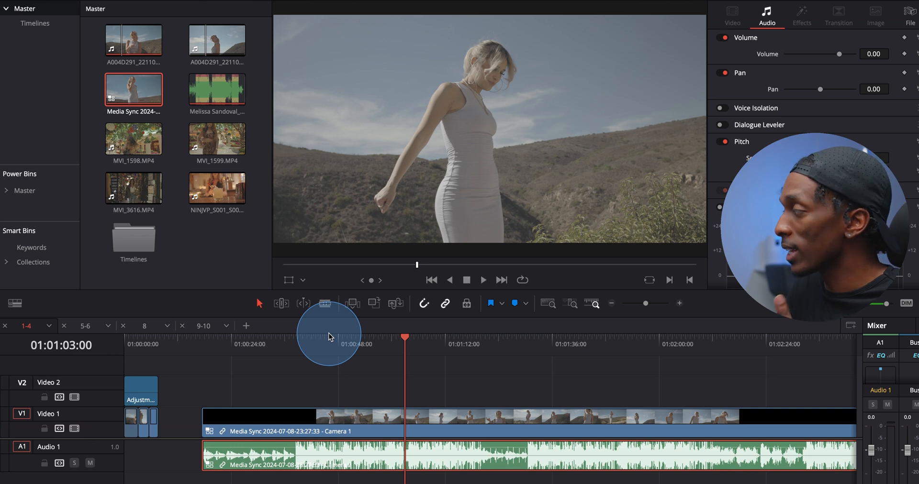
mouse_move(326, 337)
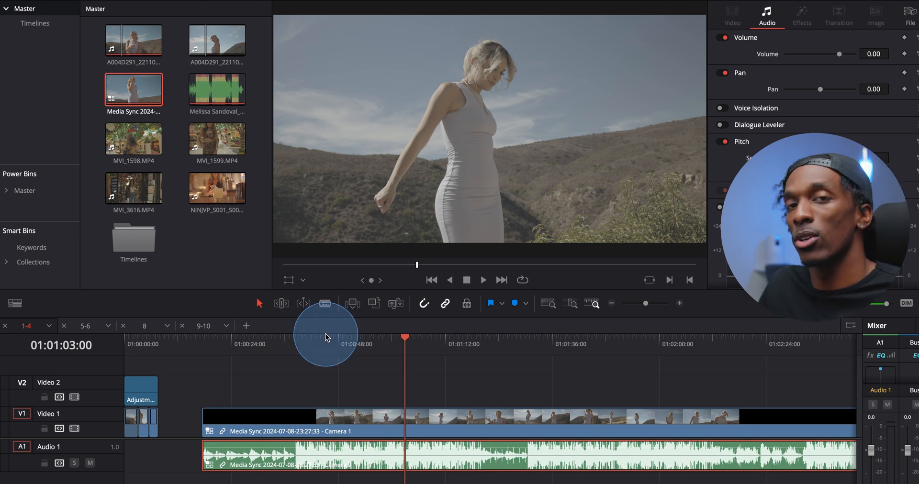